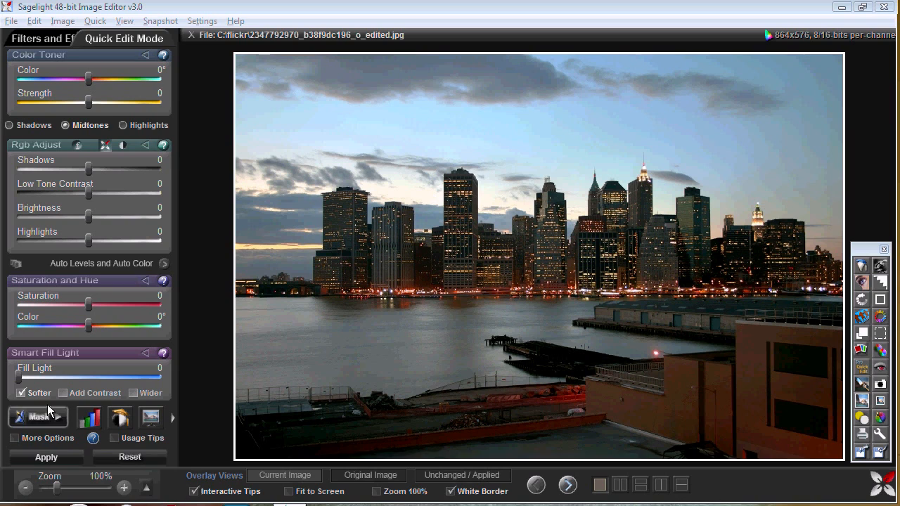
pyautogui.moveTo(394, 301)
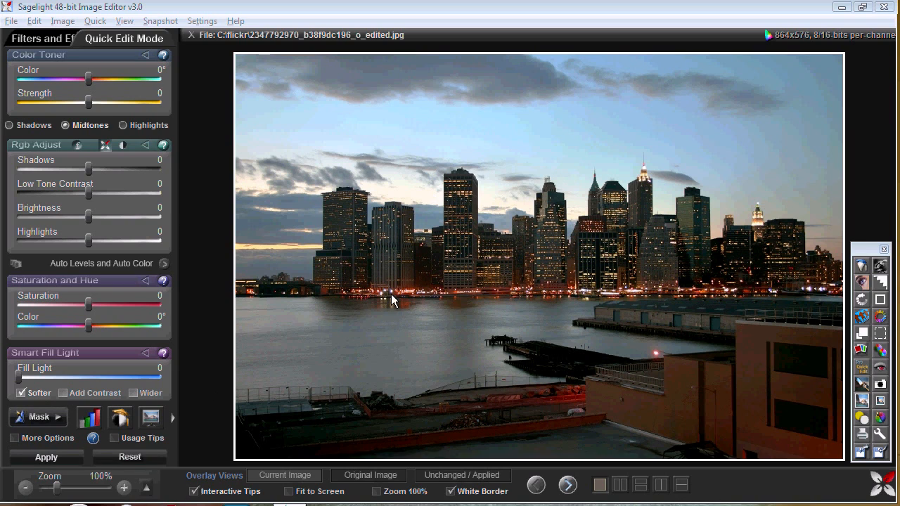
pyautogui.moveTo(366, 273)
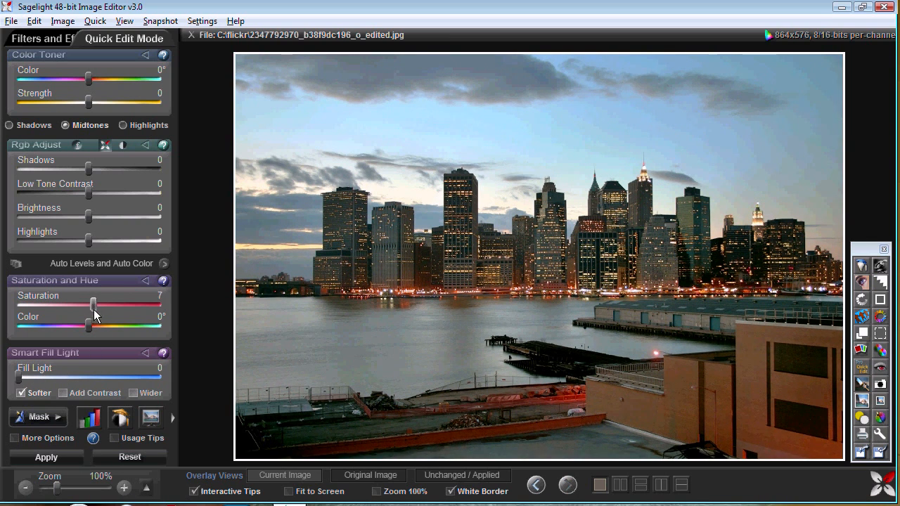
# Step: Boost saturation, low-tone contrast, shadows and brightness for vivid dusk colors, then apply
pyautogui.moveTo(91, 306); pyautogui.dragTo(145, 306)
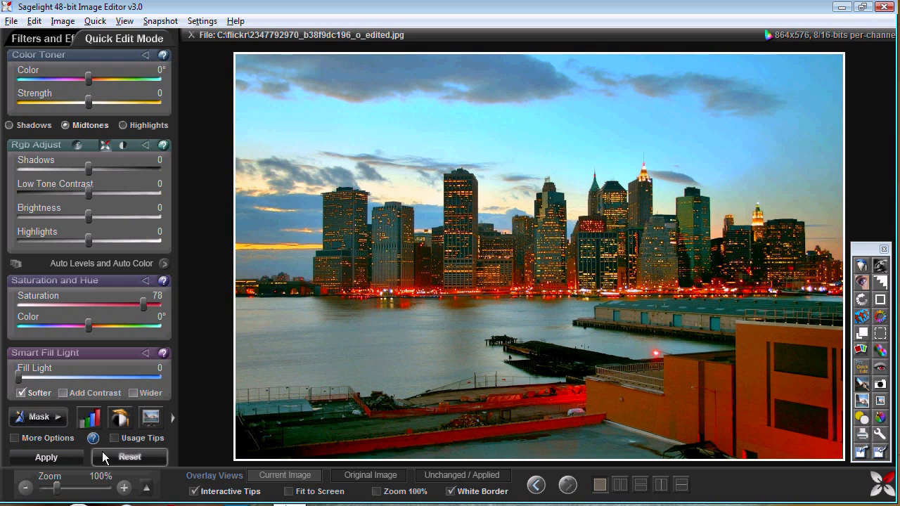
pyautogui.click(88, 263)
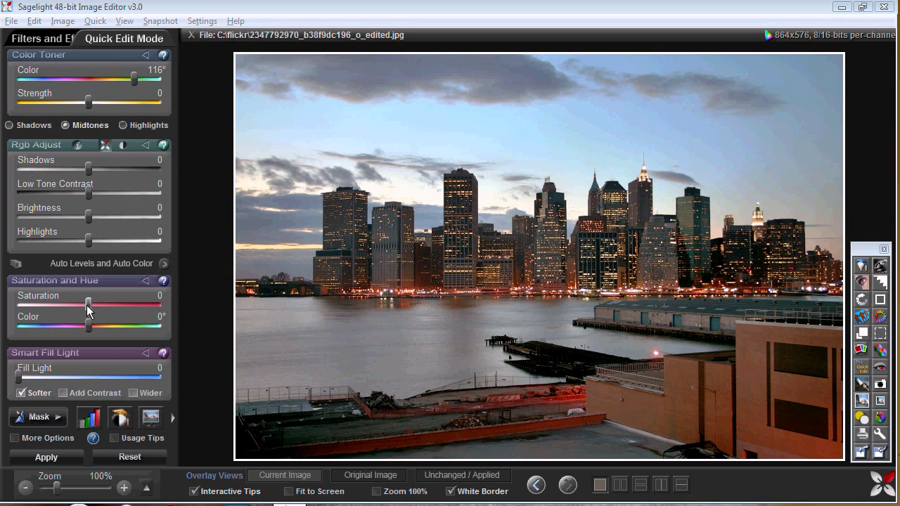
pyautogui.moveTo(88, 305); pyautogui.dragTo(137, 305)
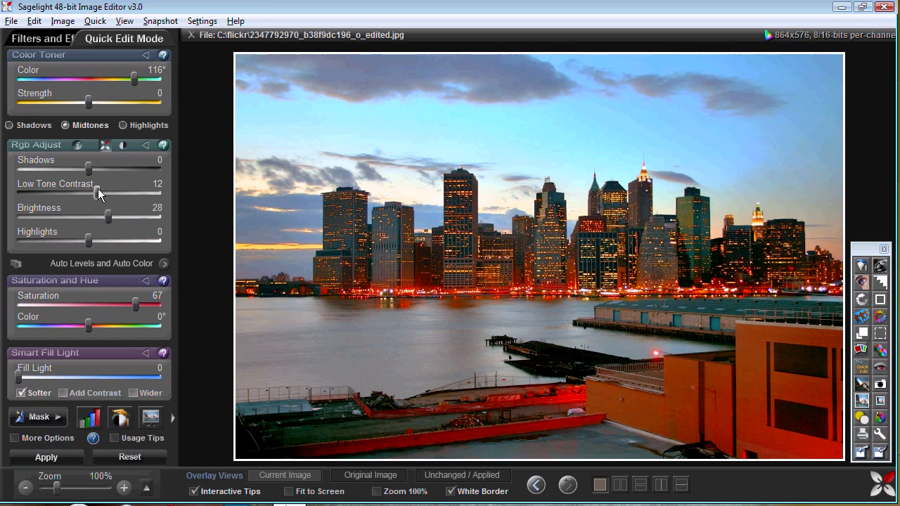
pyautogui.moveTo(88, 168); pyautogui.dragTo(103, 168)
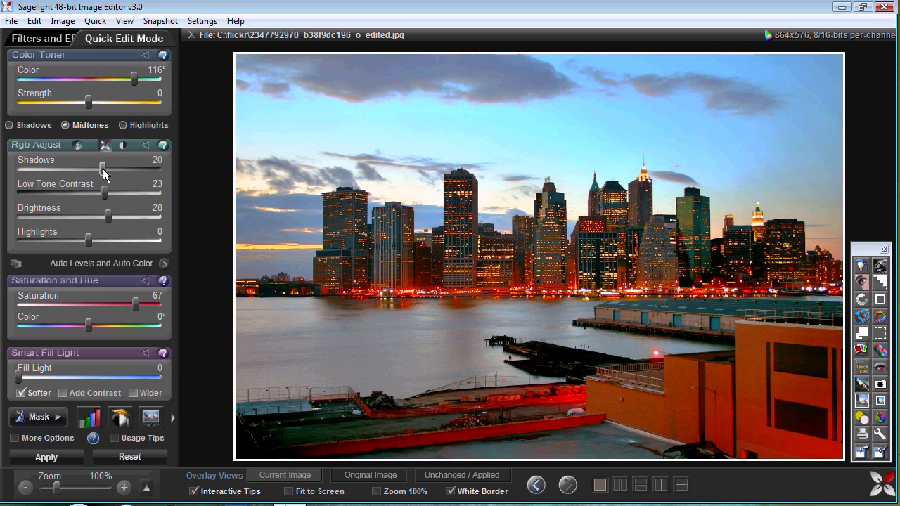
pyautogui.moveTo(102, 171); pyautogui.dragTo(88, 171)
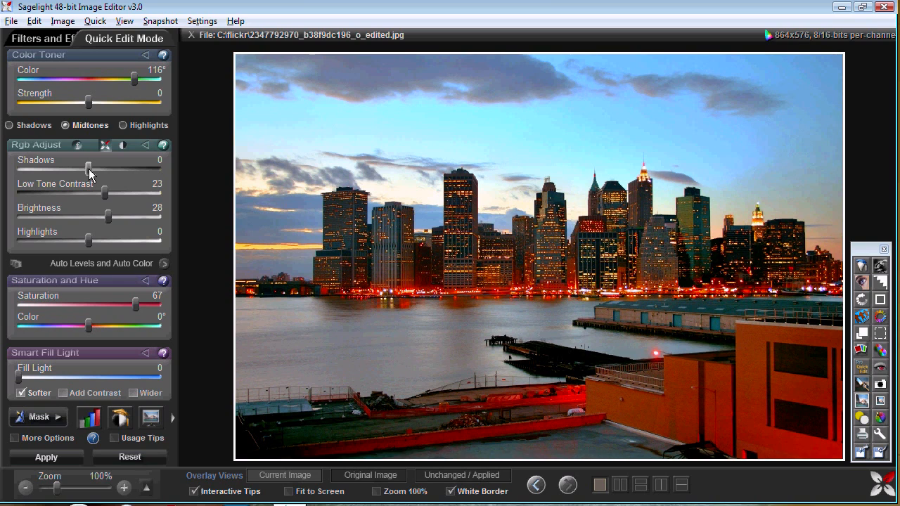
pyautogui.click(45, 457)
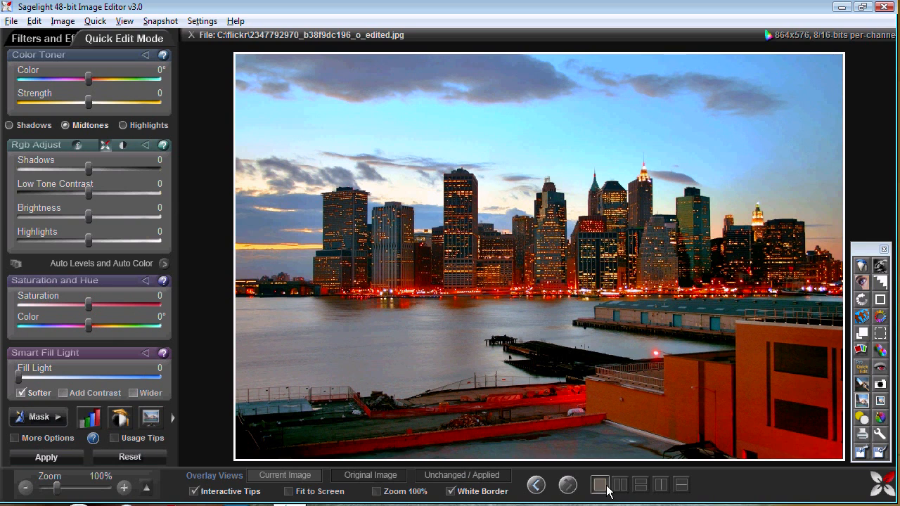
pyautogui.click(661, 484)
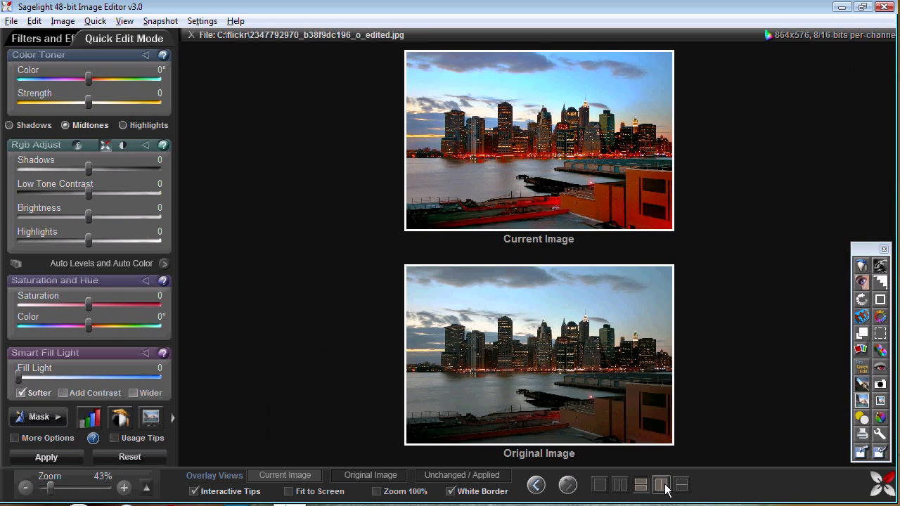
pyautogui.click(661, 485)
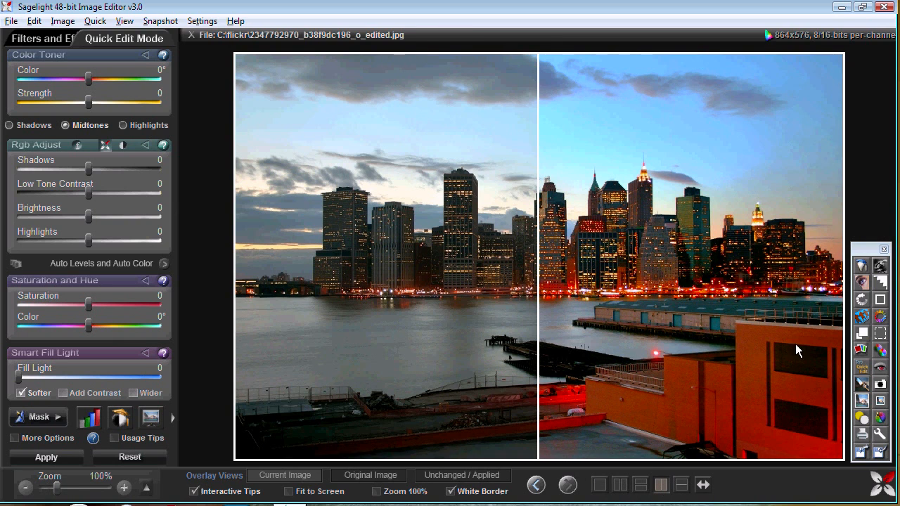
pyautogui.moveTo(658, 248)
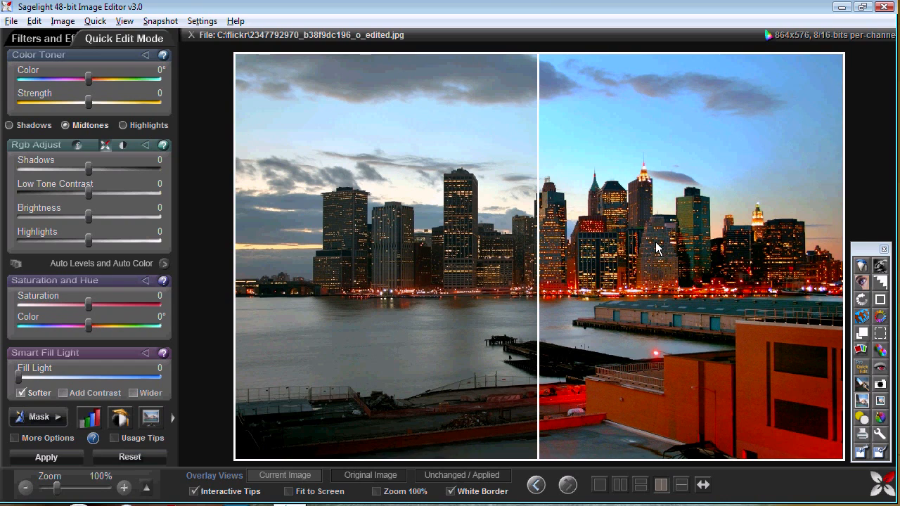
pyautogui.moveTo(624, 332)
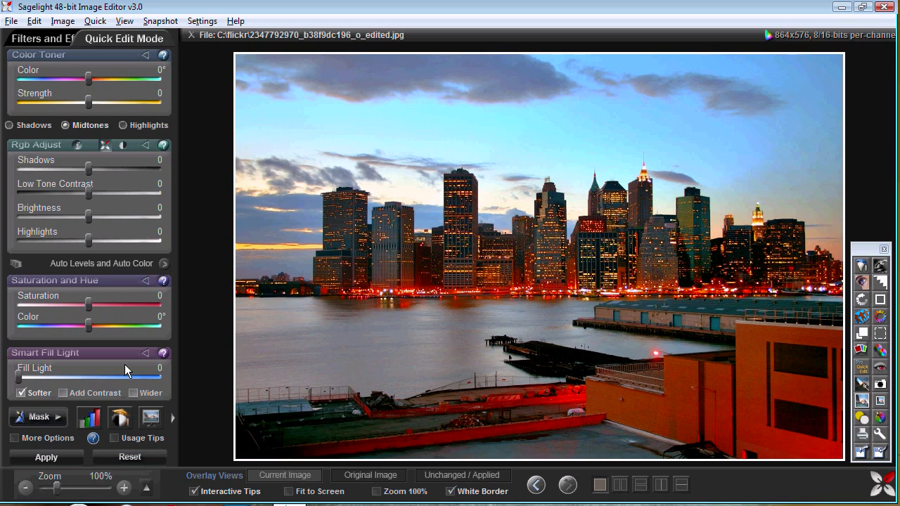
pyautogui.moveTo(302, 366)
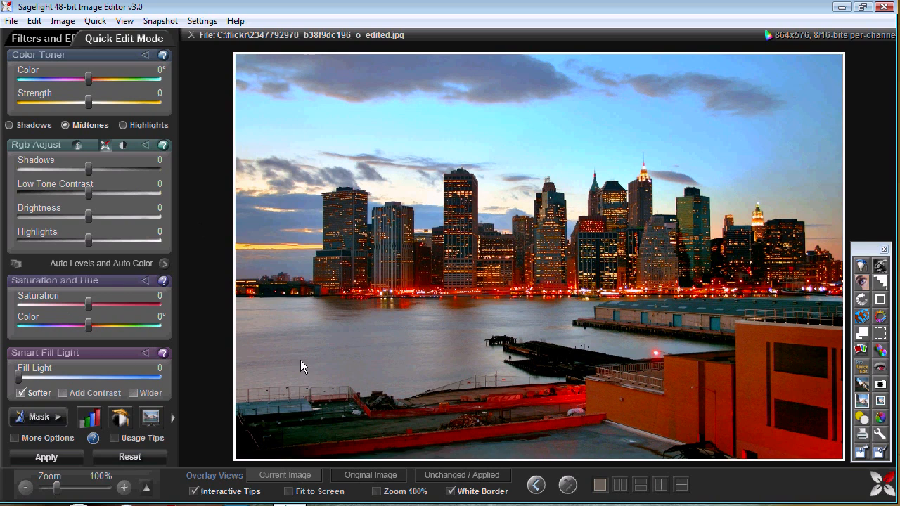
pyautogui.moveTo(89, 309)
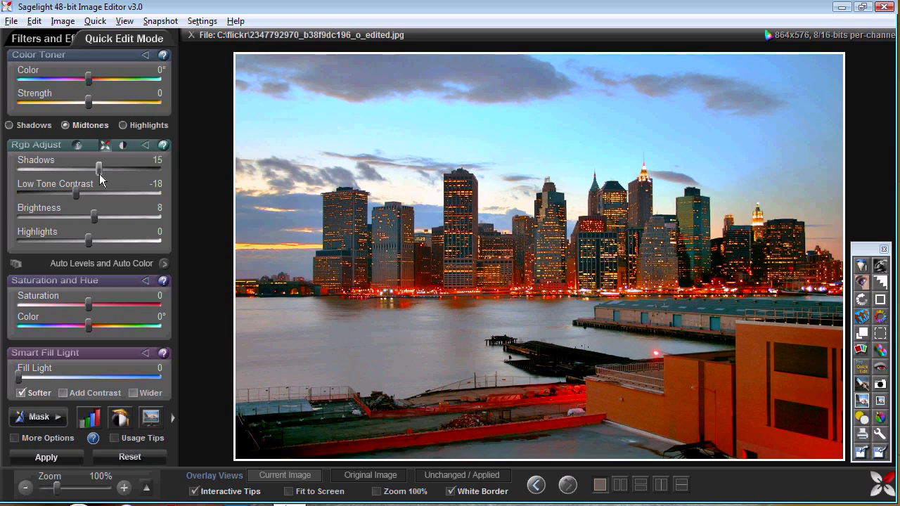
# Step: Set Shadows to 15, Low Tone Contrast to 23 and Brightness to -17
pyautogui.moveTo(100, 194); pyautogui.dragTo(125, 193)
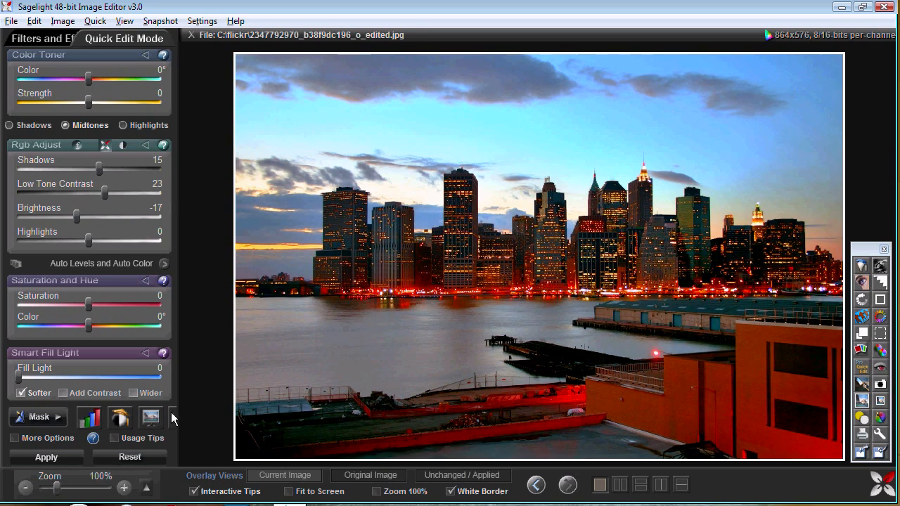
pyautogui.moveTo(105, 228)
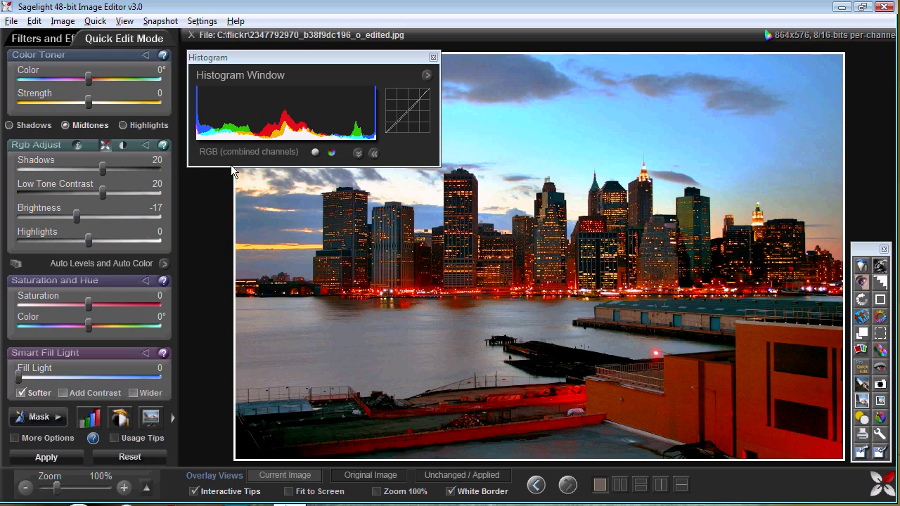
# Step: Apply Fill Light at 61 with reduced Brightness and Low Tone Contrast
pyautogui.moveTo(90, 169); pyautogui.dragTo(128, 170)
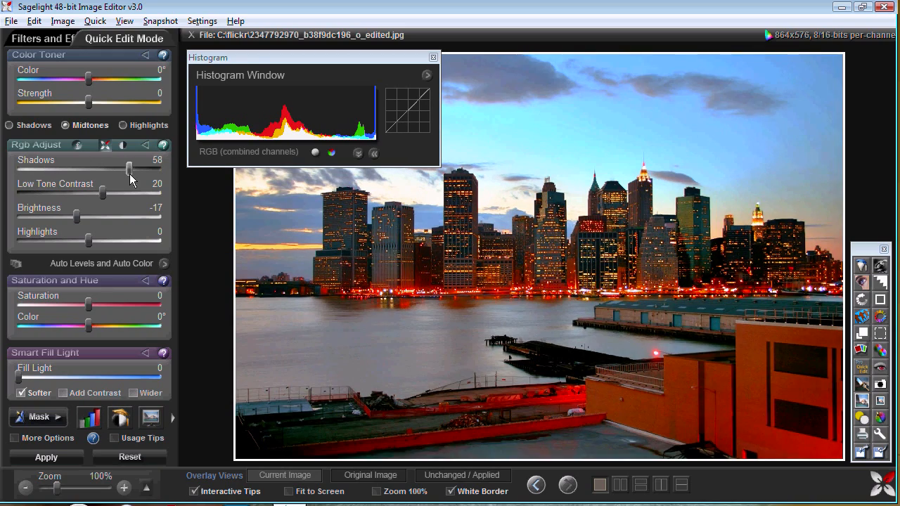
pyautogui.moveTo(103, 193); pyautogui.dragTo(123, 193)
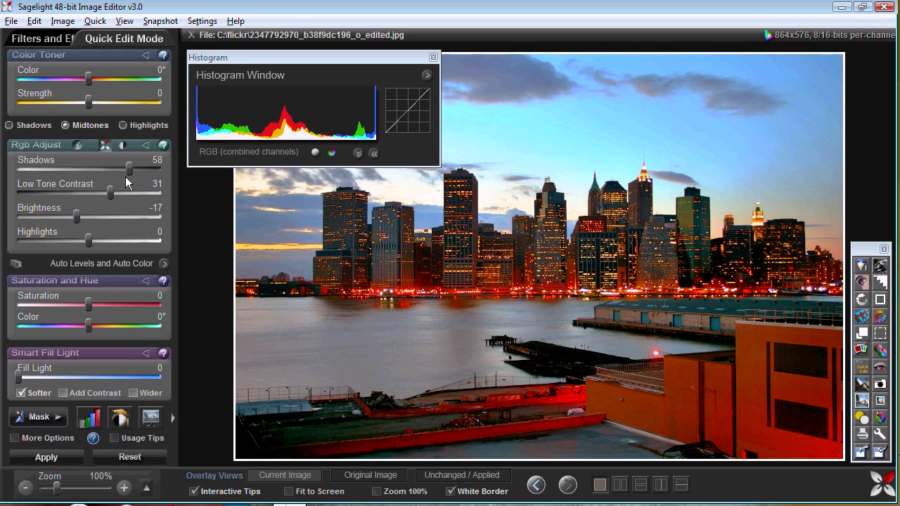
pyautogui.moveTo(126, 171); pyautogui.dragTo(102, 171)
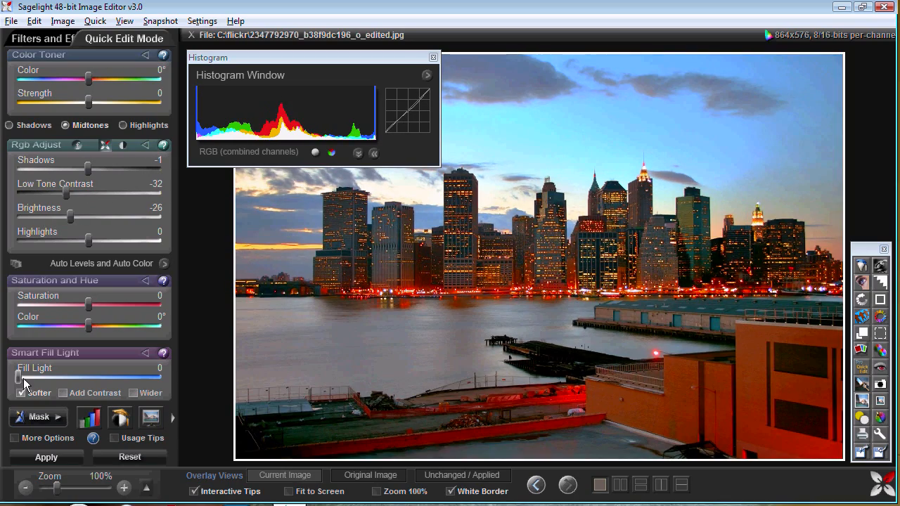
pyautogui.moveTo(17, 379); pyautogui.dragTo(64, 379)
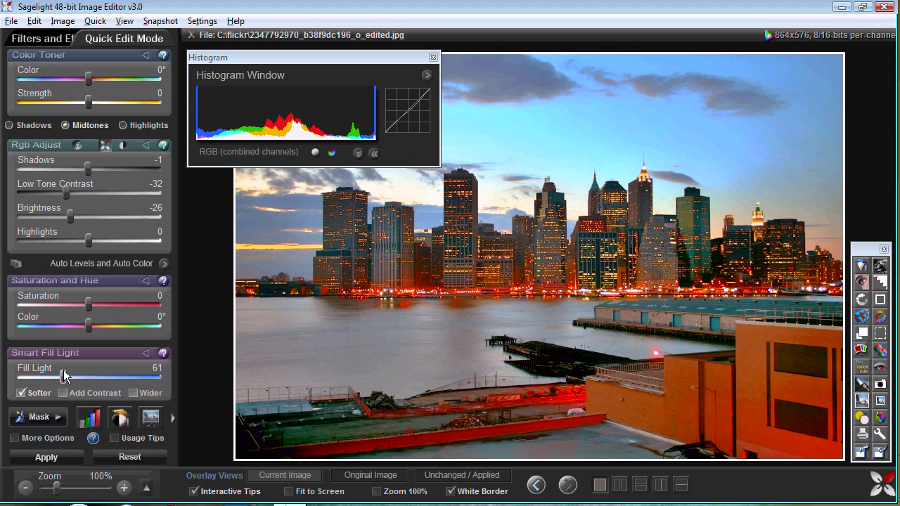
pyautogui.click(130, 457)
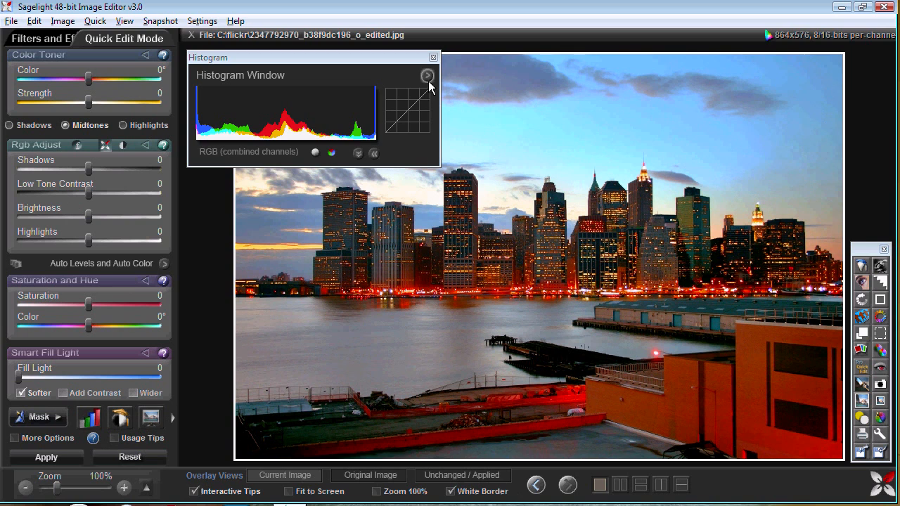
# Step: Commit Smart Light with Shadows Range about 113, Highlights Range 159, Smart Contrast 38
pyautogui.click(535, 485)
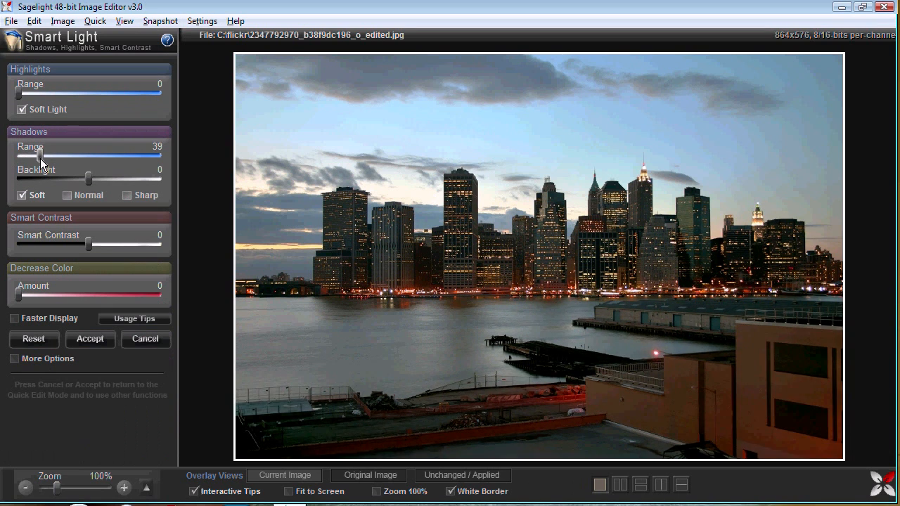
pyautogui.moveTo(38, 158); pyautogui.dragTo(87, 157)
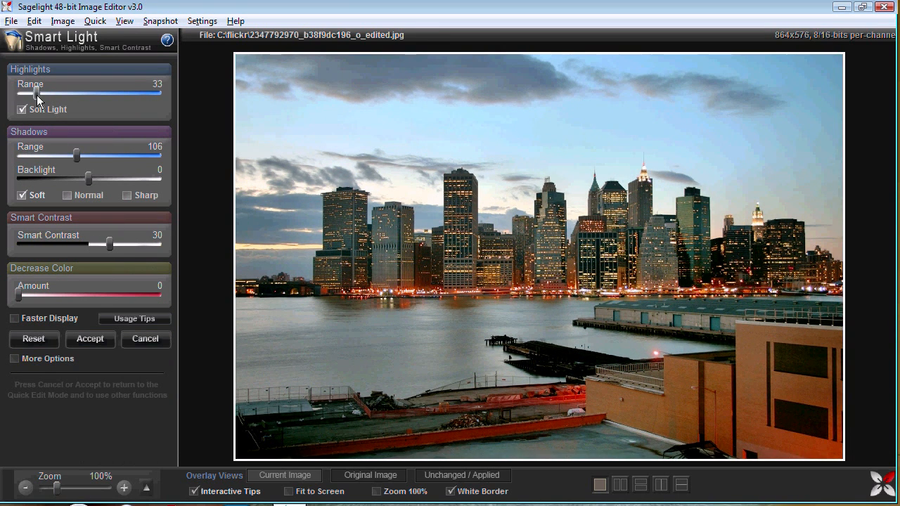
pyautogui.moveTo(35, 94); pyautogui.dragTo(106, 94)
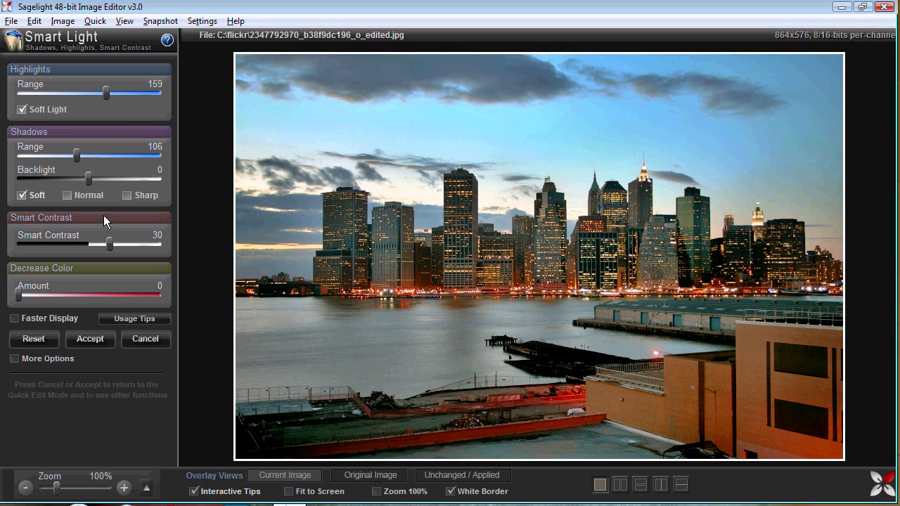
pyautogui.moveTo(109, 244); pyautogui.dragTo(116, 244)
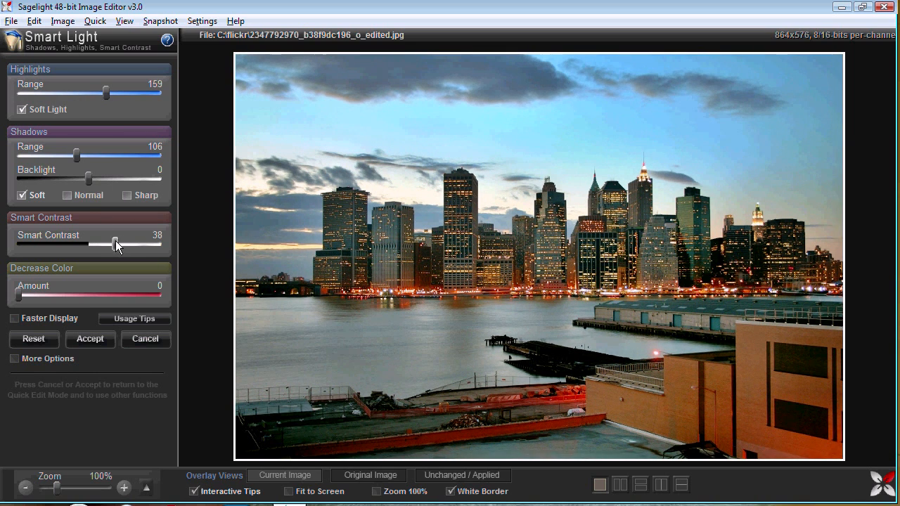
pyautogui.moveTo(77, 157); pyautogui.dragTo(88, 156)
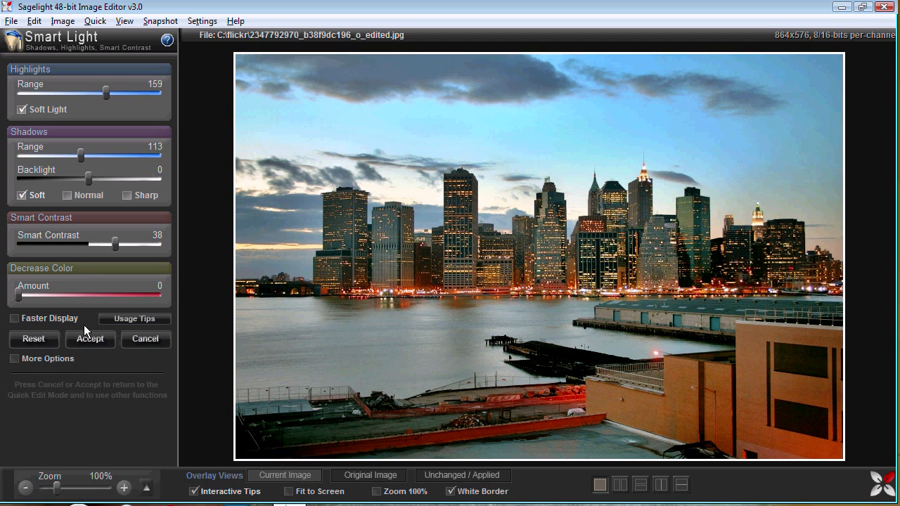
pyautogui.click(90, 339)
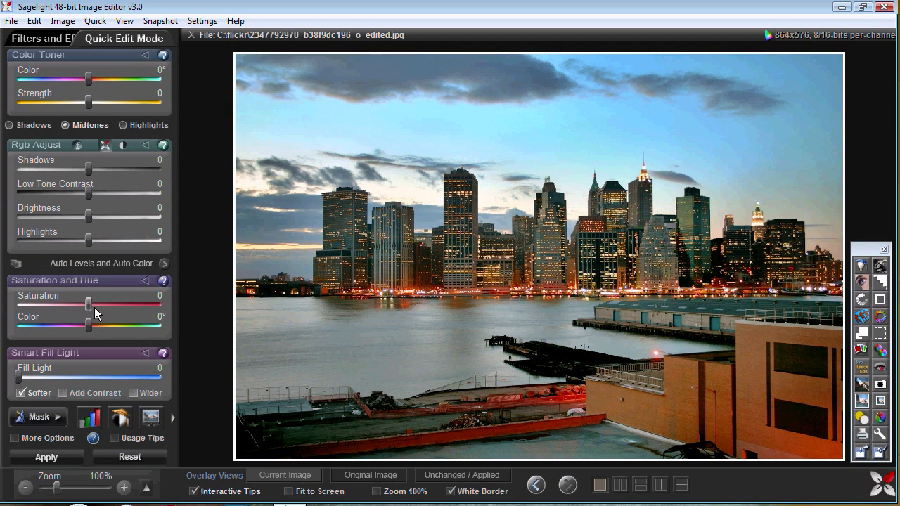
# Step: Raise the skyline photo's saturation to 40
pyautogui.moveTo(88, 305); pyautogui.dragTo(130, 305)
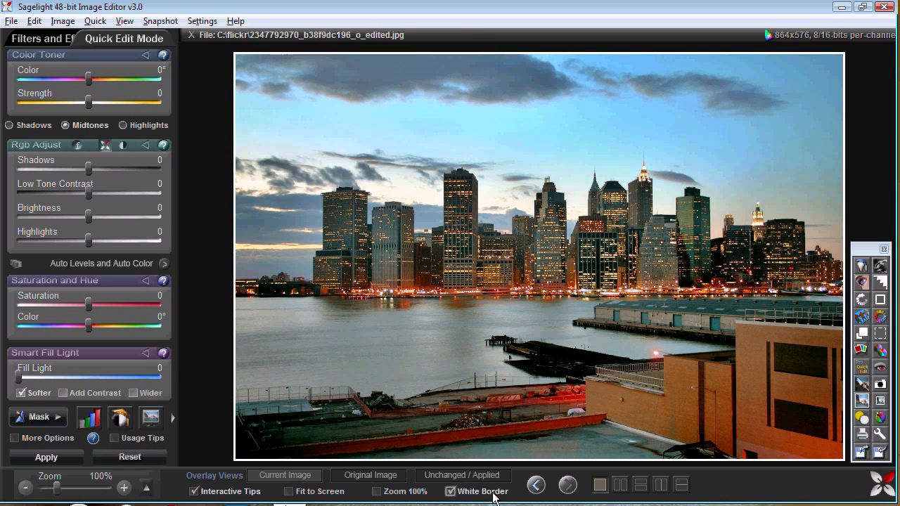
pyautogui.click(102, 263)
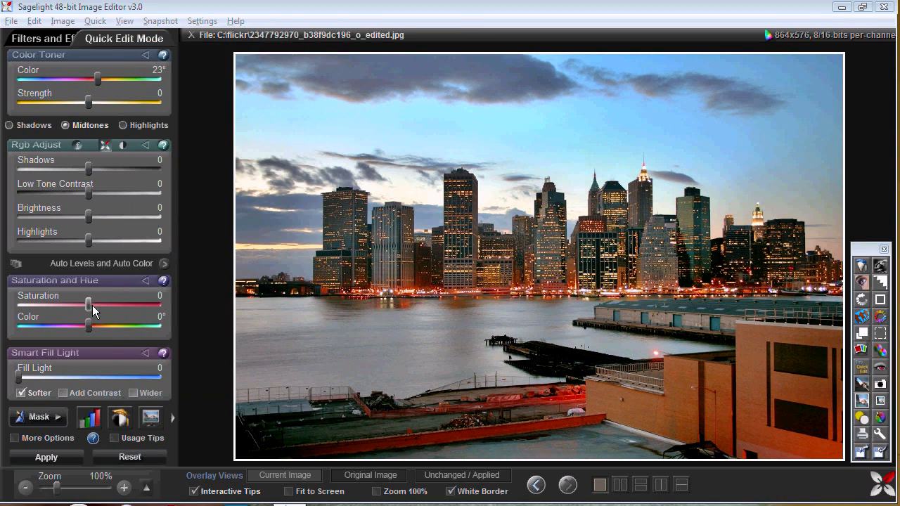
pyautogui.moveTo(89, 306); pyautogui.dragTo(116, 306)
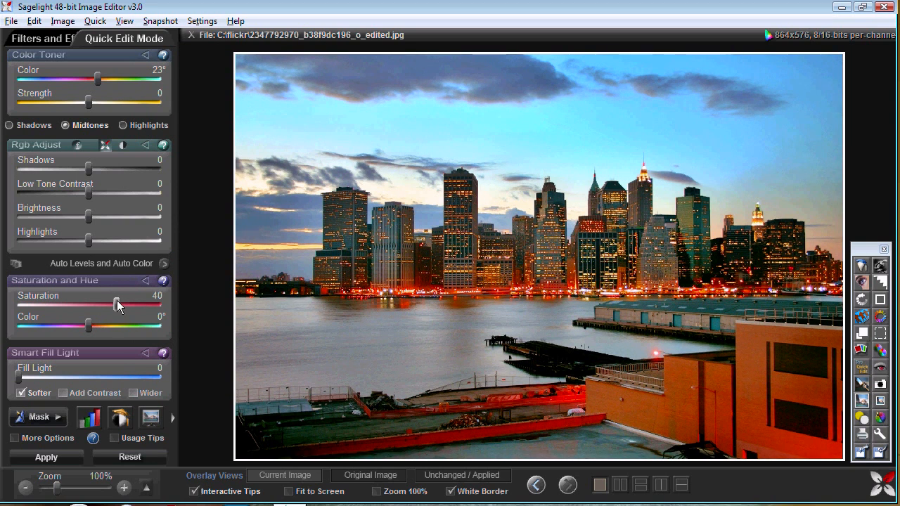
pyautogui.moveTo(88, 171); pyautogui.dragTo(68, 171)
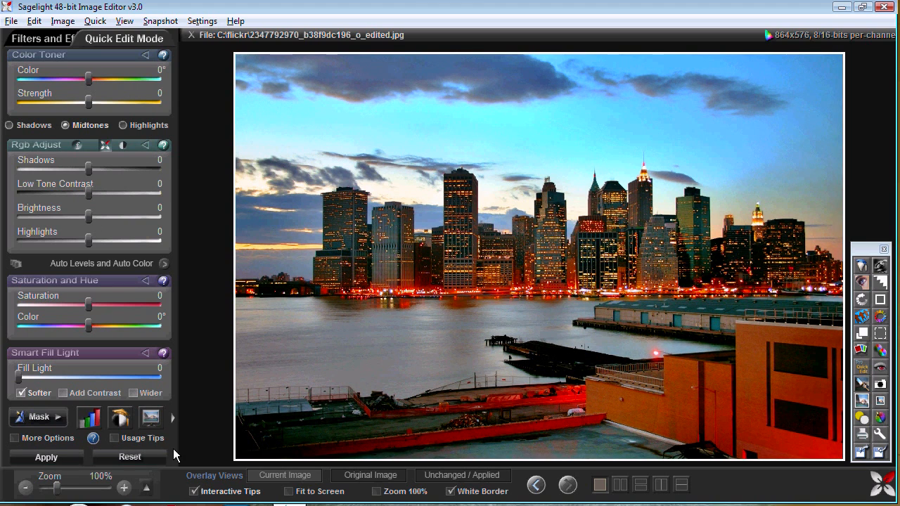
# Step: Add a corner-darkening vignette and set the Unsharp Mask sharpening strength
pyautogui.click(55, 38)
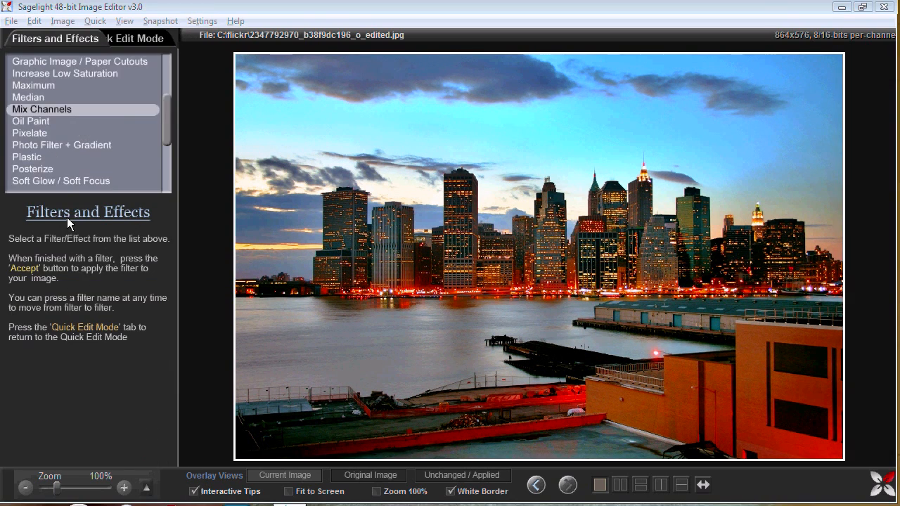
pyautogui.click(30, 135)
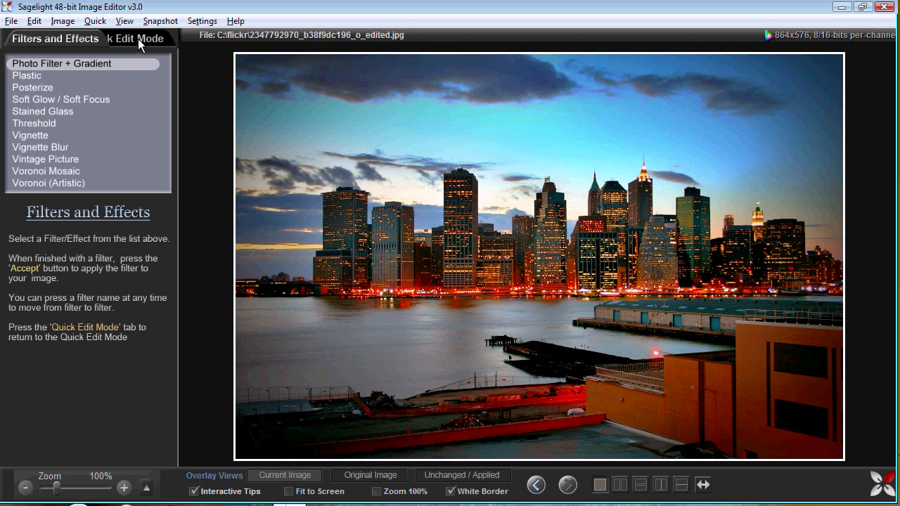
pyautogui.click(63, 20)
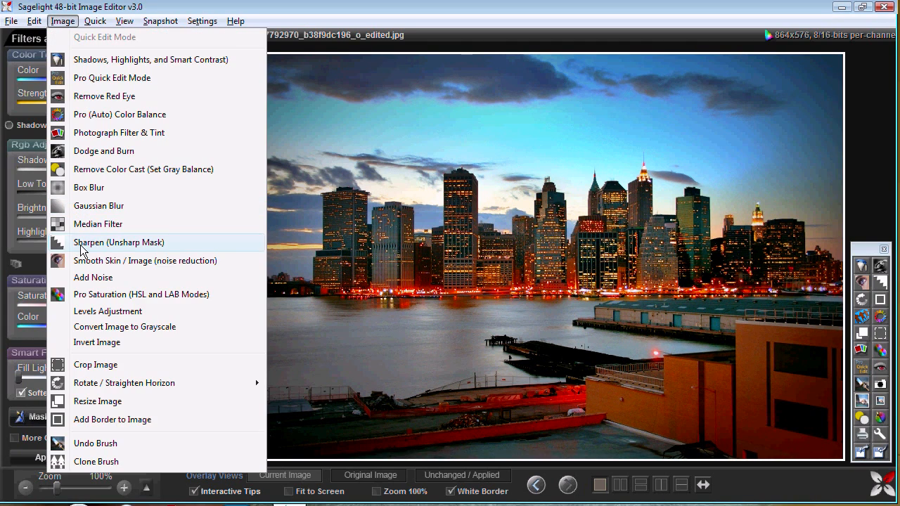
pyautogui.click(118, 242)
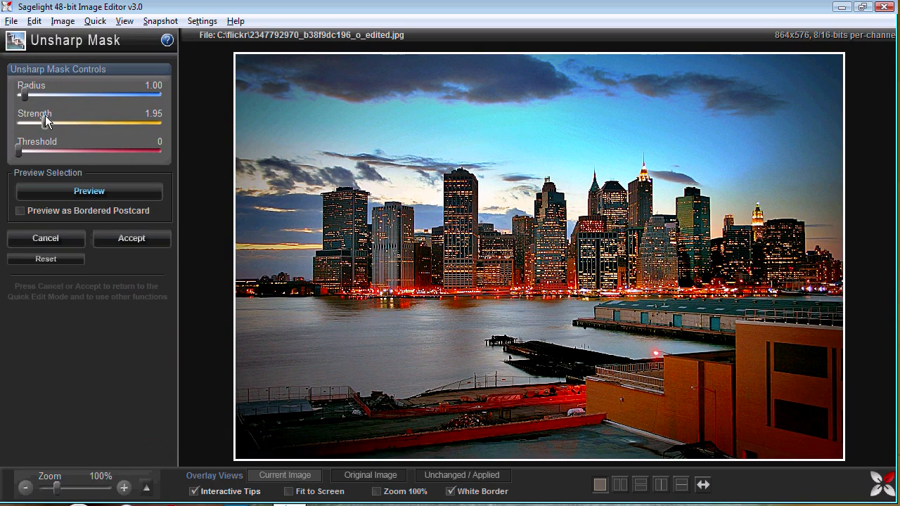
pyautogui.moveTo(50, 123); pyautogui.dragTo(23, 123)
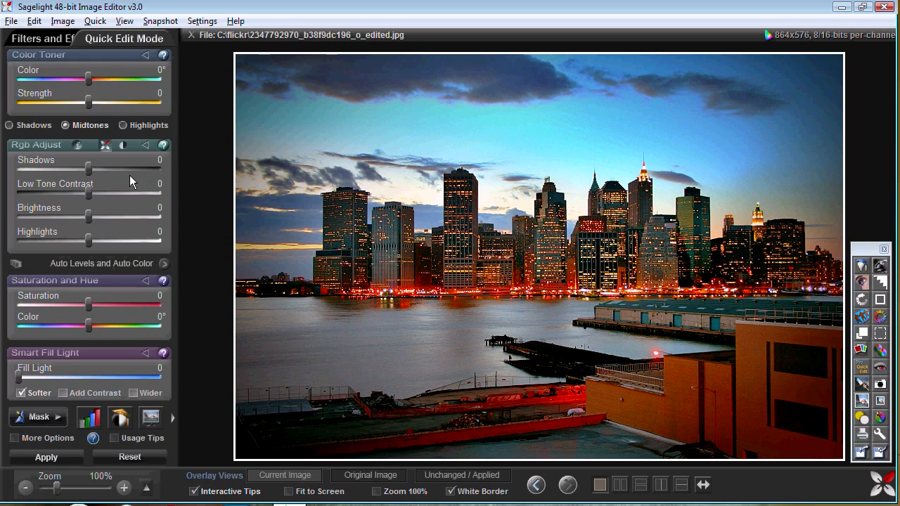
pyautogui.moveTo(112, 75)
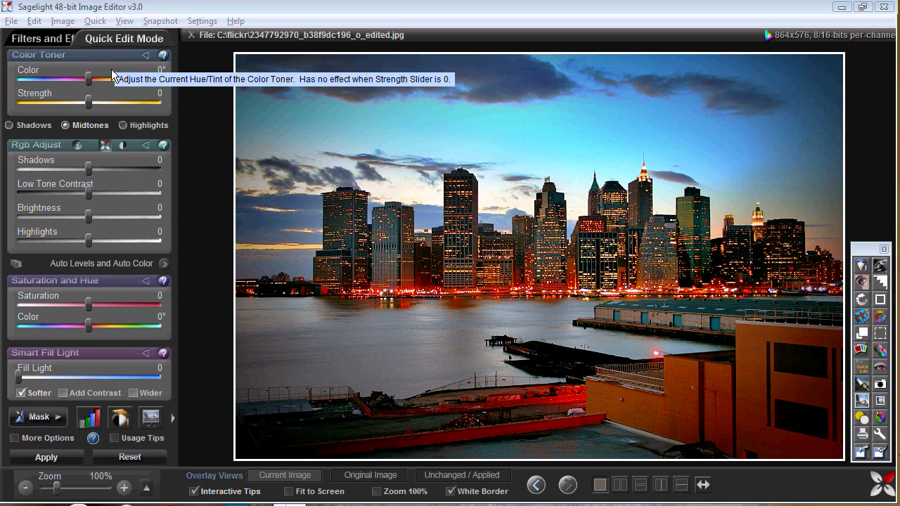
pyautogui.moveTo(176, 206)
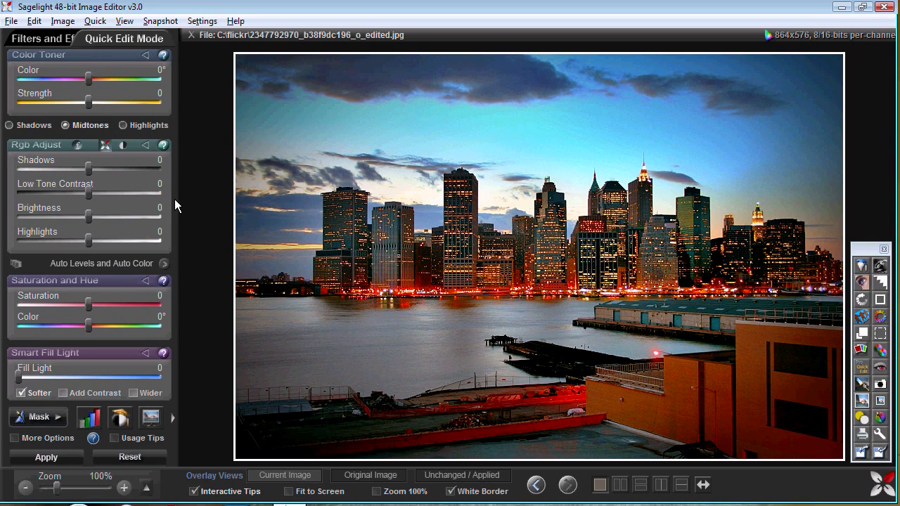